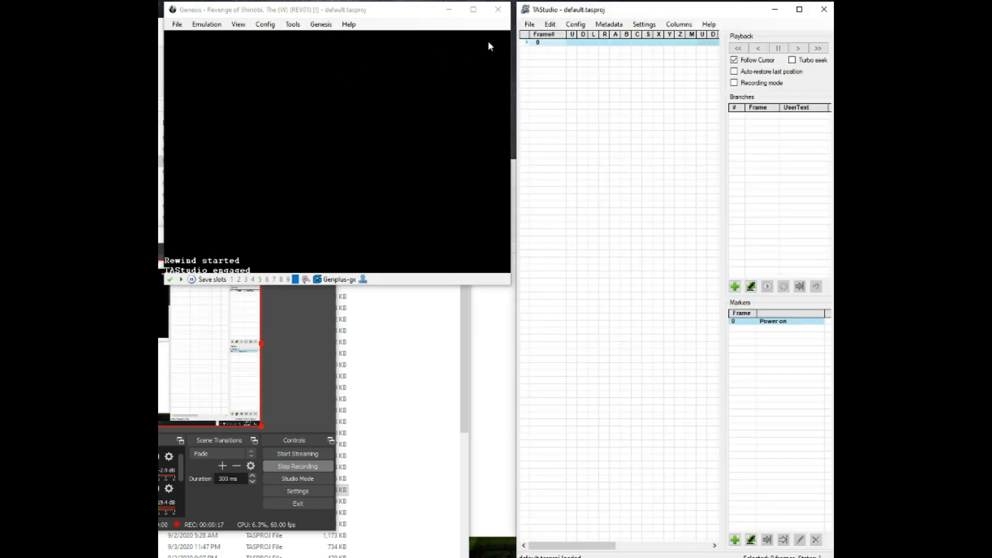
# - Open the Revenge of Shinobi movie and convert it into project FINAL INPUT 45152 v3 15.tasproj
pyautogui.click(529, 25)
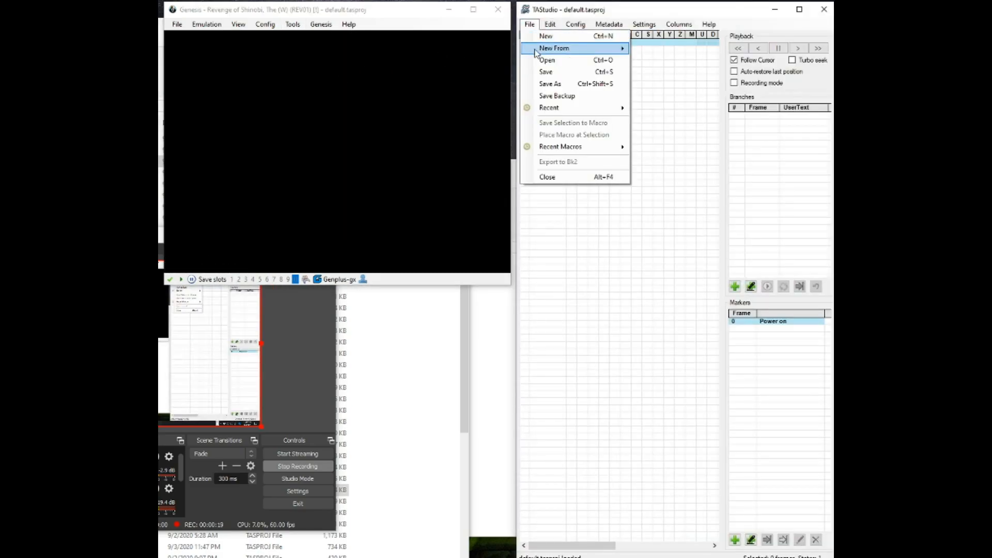
pyautogui.click(546, 59)
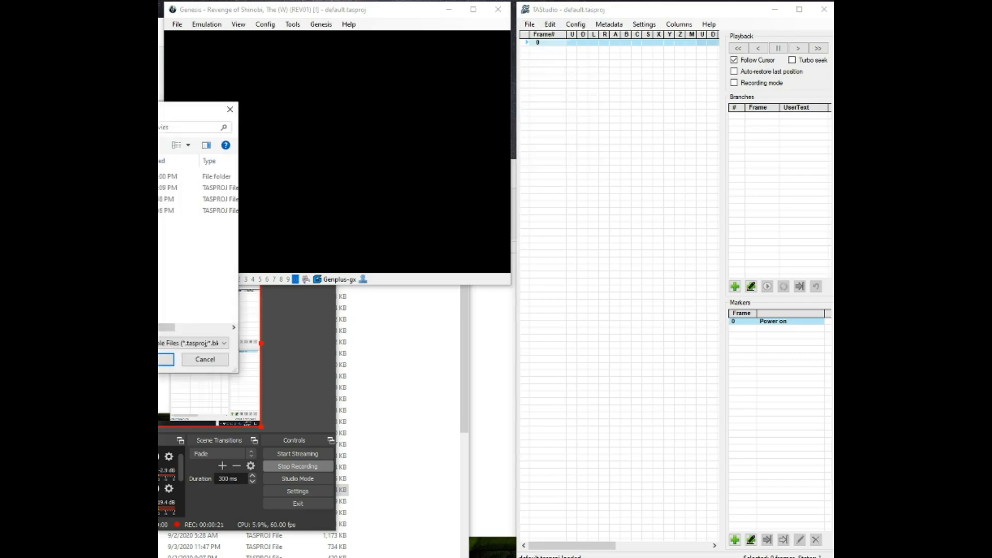
pyautogui.click(190, 233)
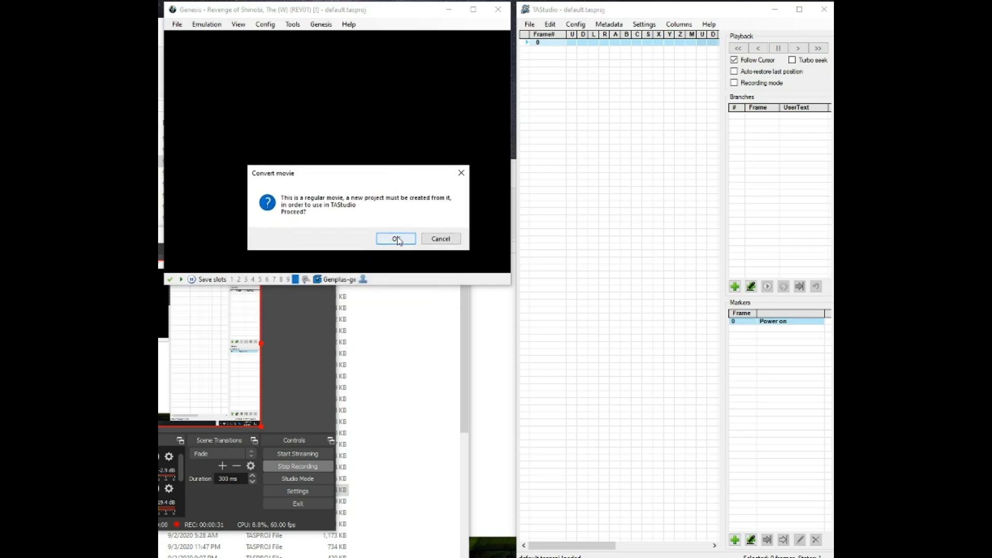
pyautogui.click(395, 239)
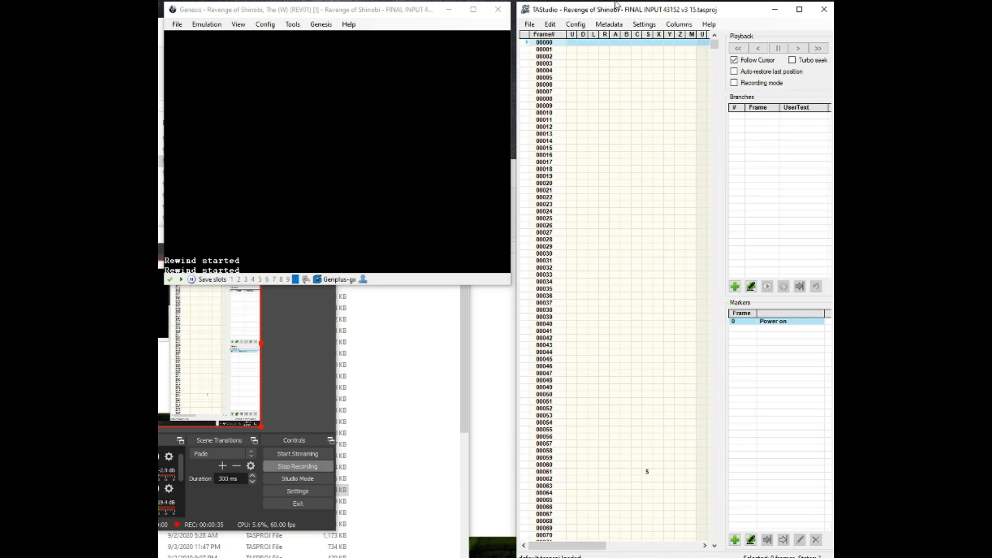
# - Play the movie and scroll the piano roll down toward frame 1572
pyautogui.click(778, 49)
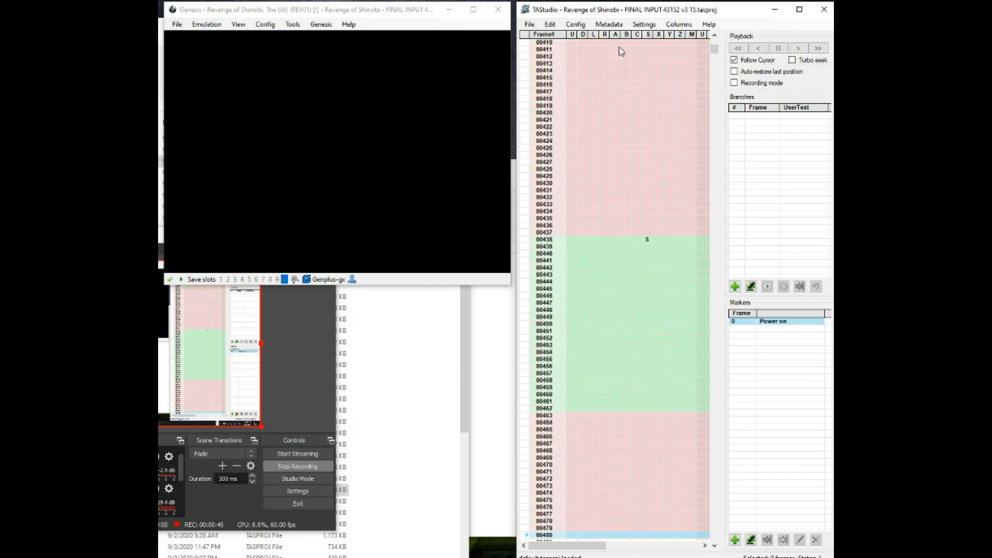
pyautogui.scroll(-3)
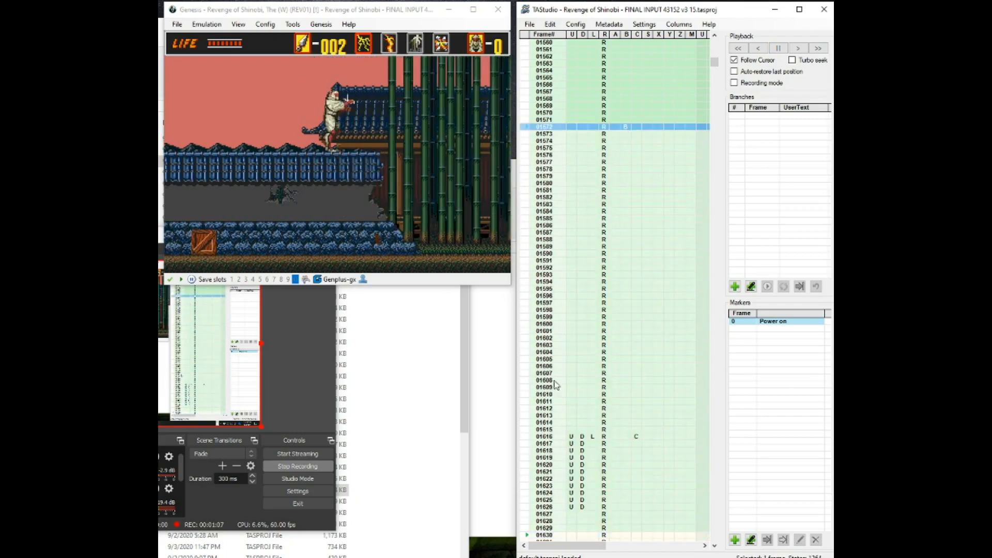
pyautogui.moveTo(685, 209)
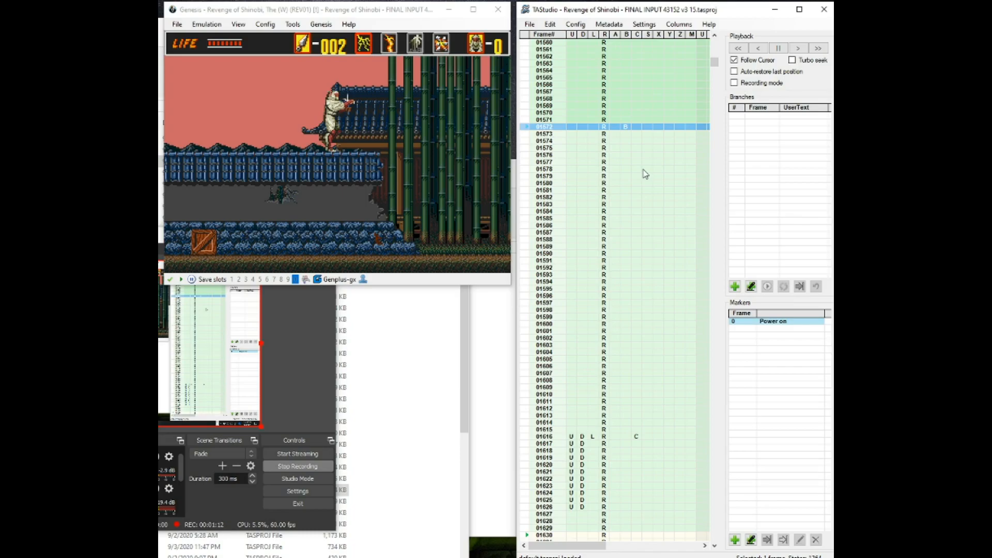
pyautogui.moveTo(592, 141)
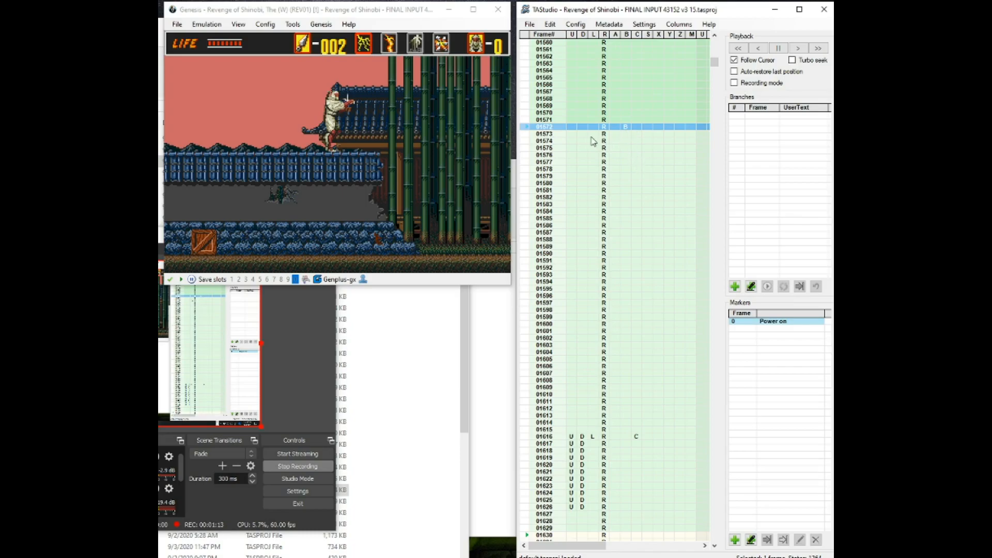
pyautogui.moveTo(577, 391)
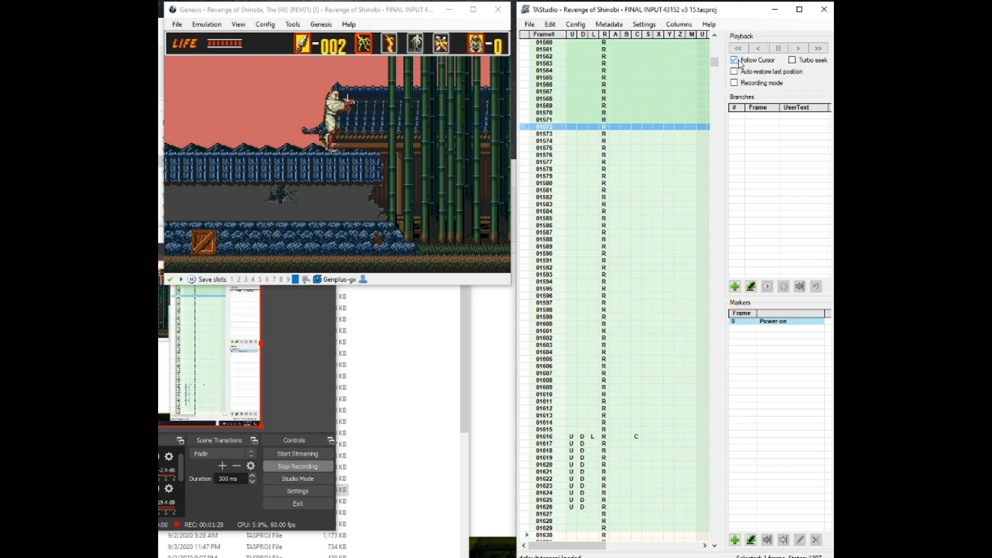
# - Play the movie and toggle Follow Cursor off and back on
pyautogui.click(778, 48)
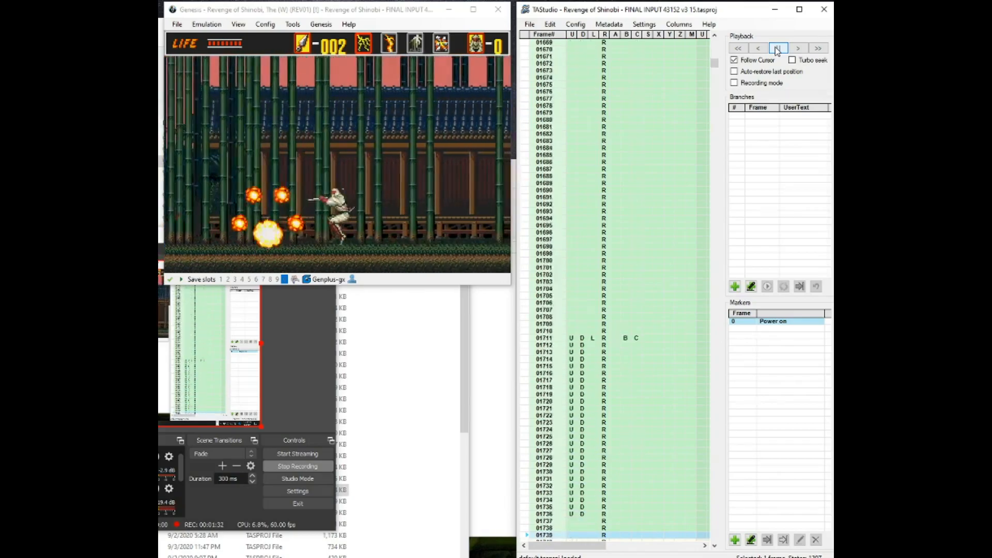
pyautogui.click(778, 48)
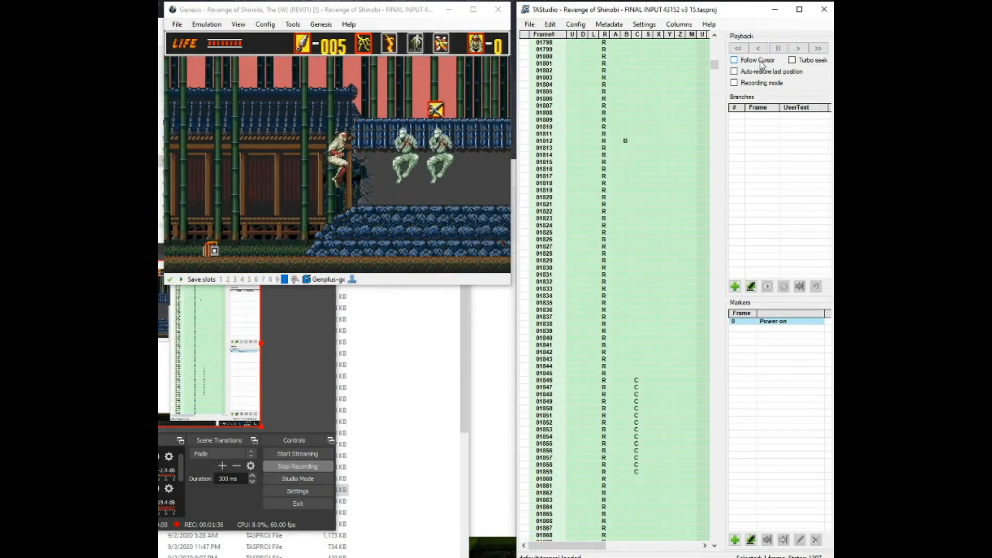
pyautogui.click(733, 60)
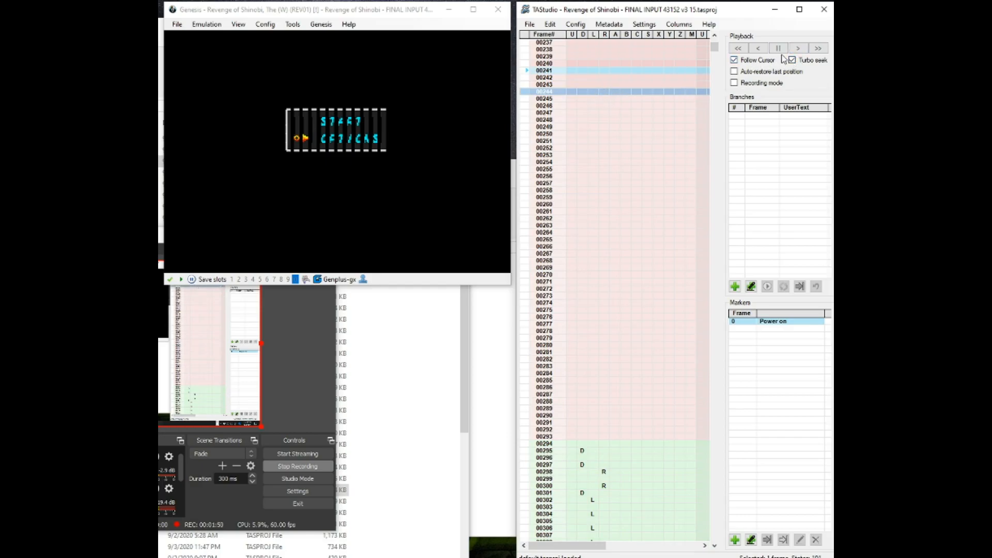
# - Resume playback and seek to frame 1335 in the piano roll
pyautogui.click(792, 59)
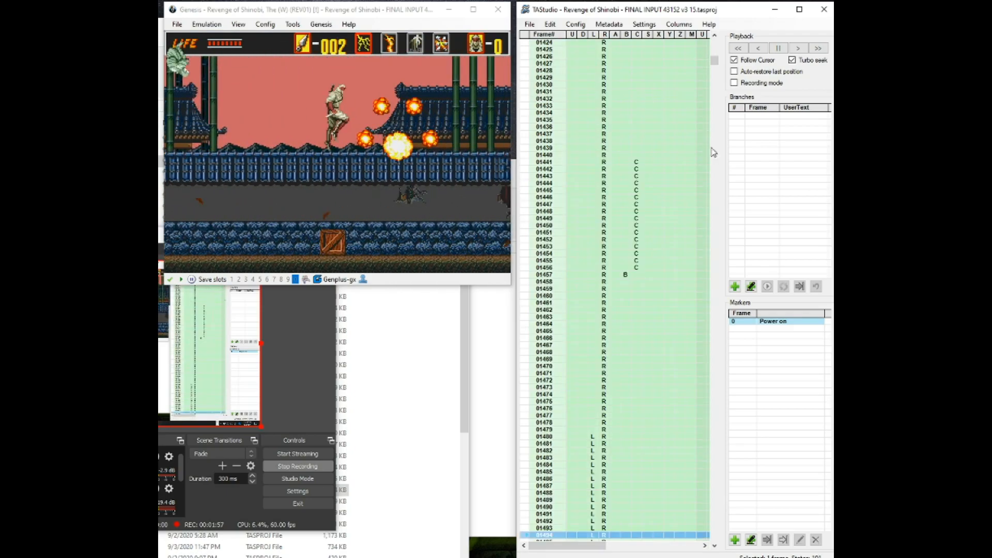
pyautogui.moveTo(598, 171)
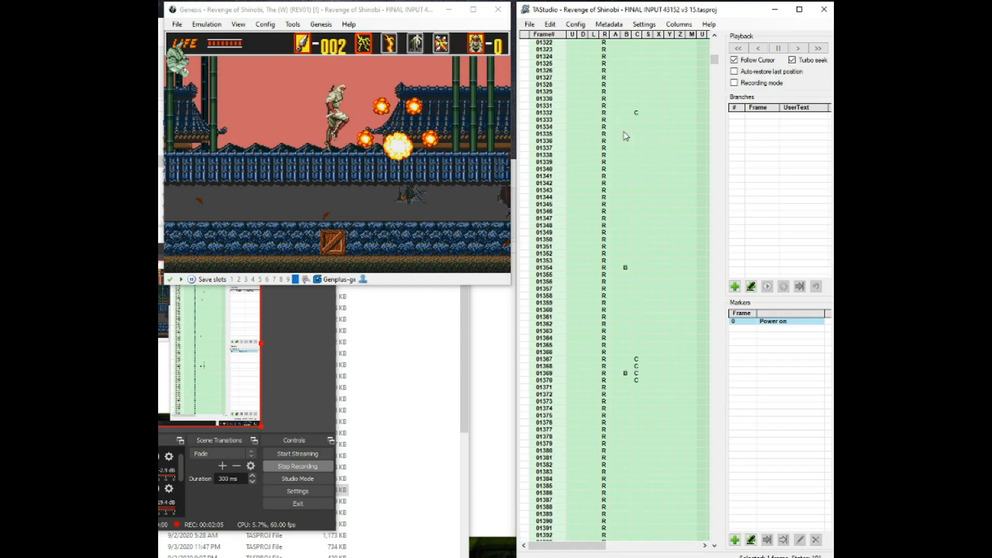
pyautogui.click(632, 134)
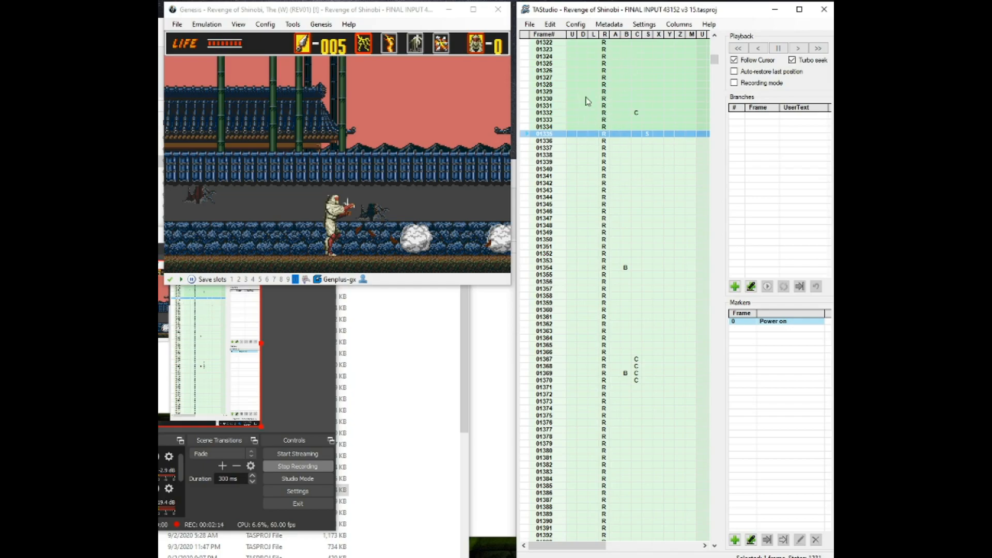
pyautogui.moveTo(645, 136)
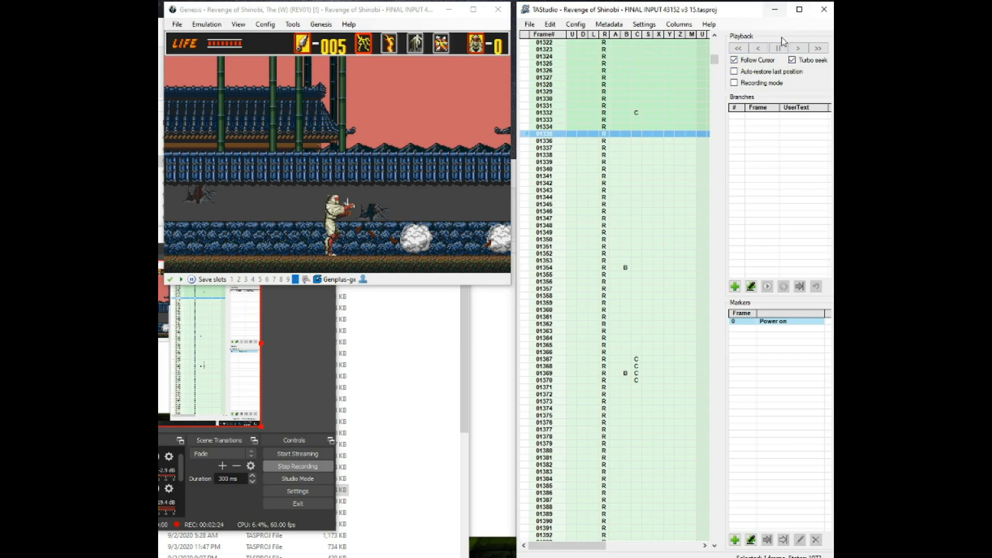
# - Play on from frame 1335, rewind to the start, and jump to the frame 8 marker
pyautogui.click(798, 48)
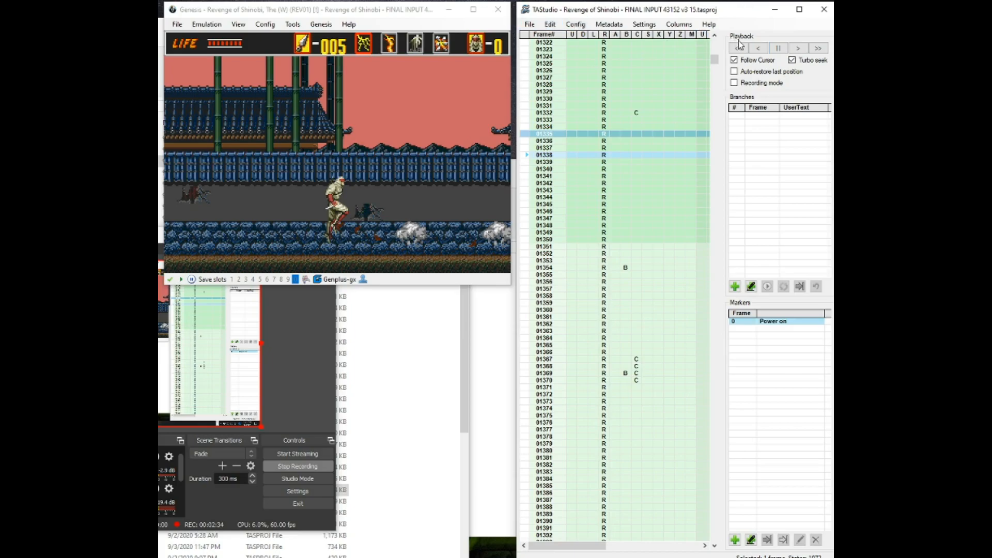
pyautogui.click(798, 48)
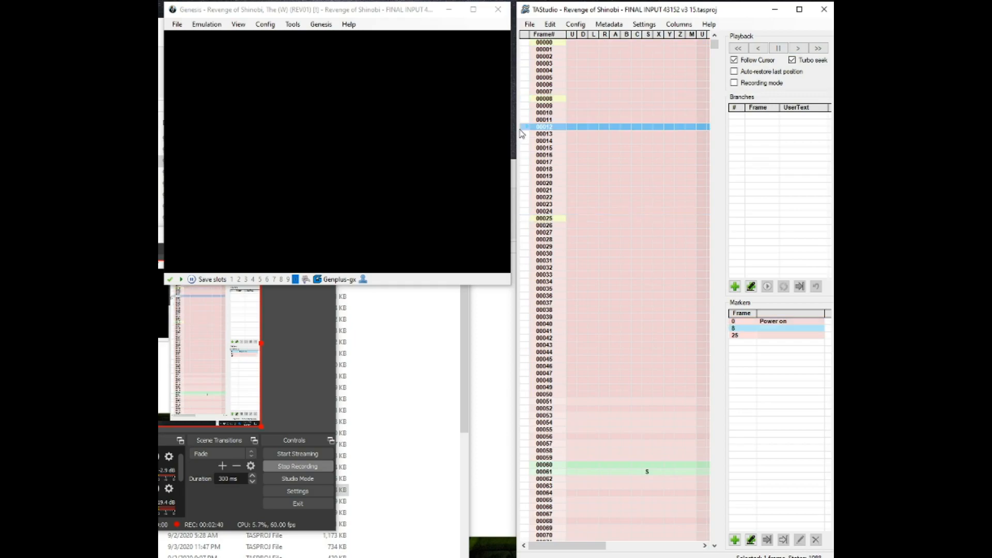
pyautogui.click(778, 48)
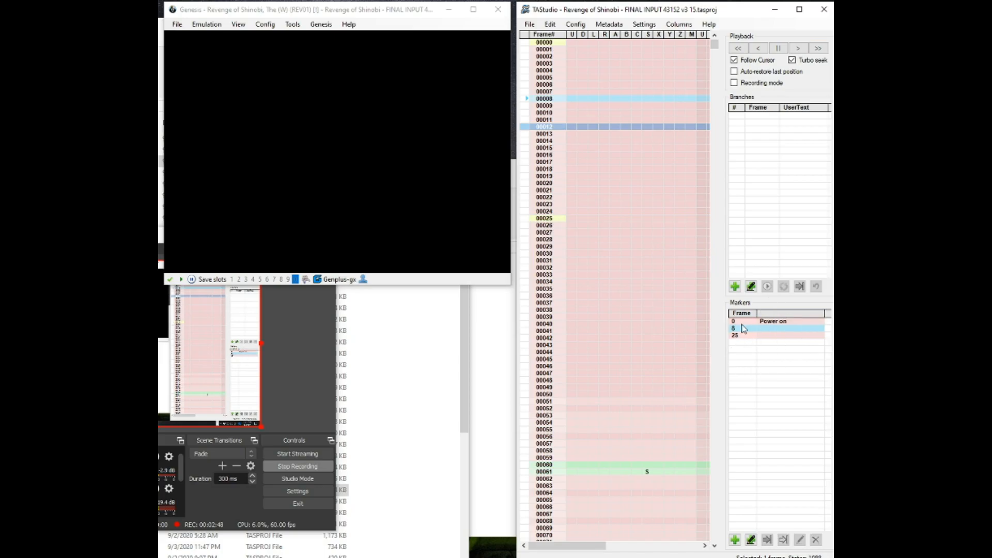
pyautogui.click(544, 323)
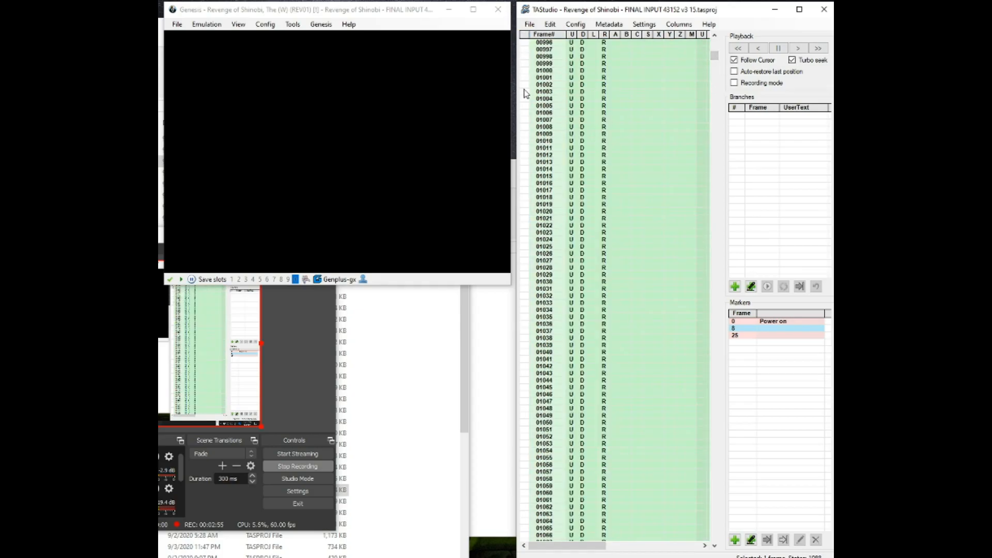
pyautogui.click(544, 120)
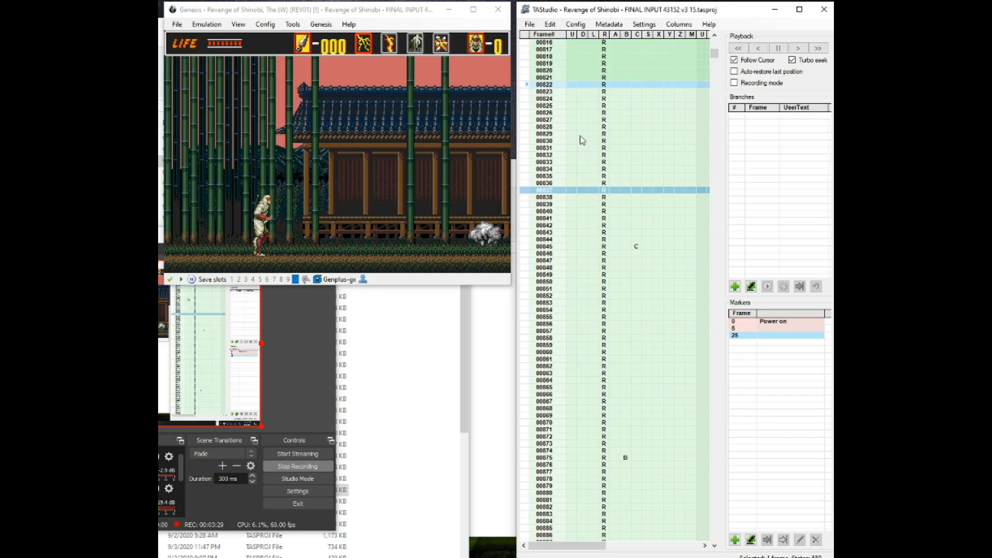
pyautogui.moveTo(558, 85)
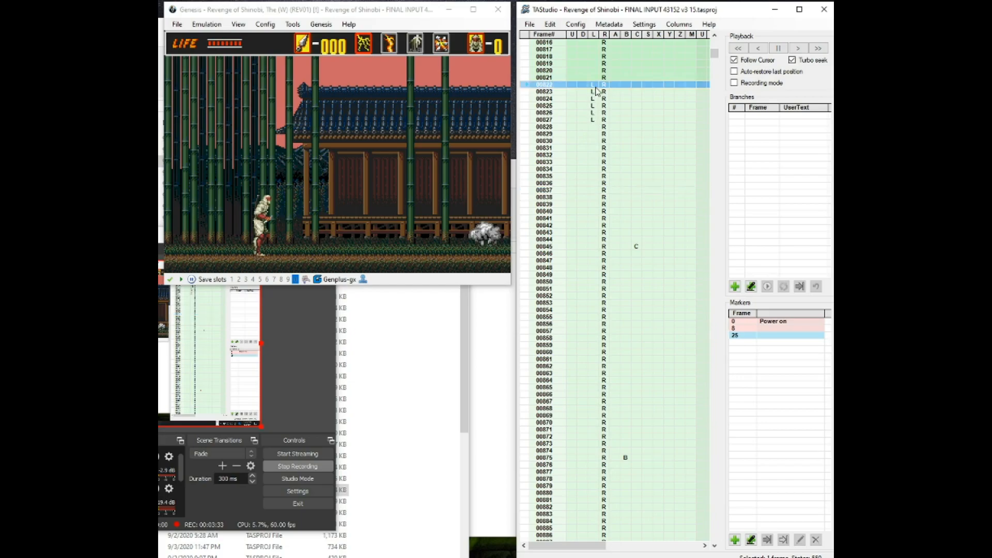
pyautogui.moveTo(555, 119)
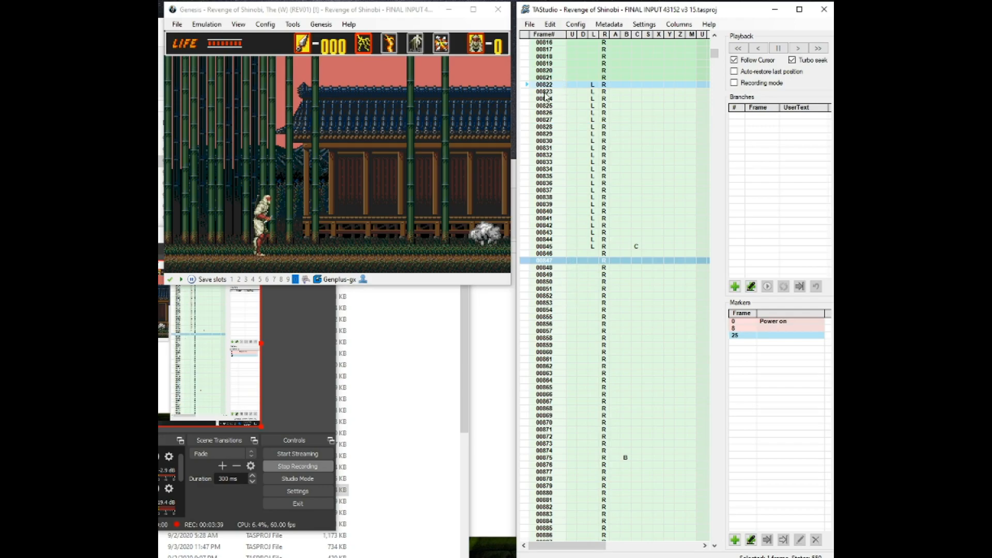
# - Select the rows from frame 822 to 845 that hold Left
pyautogui.click(544, 85)
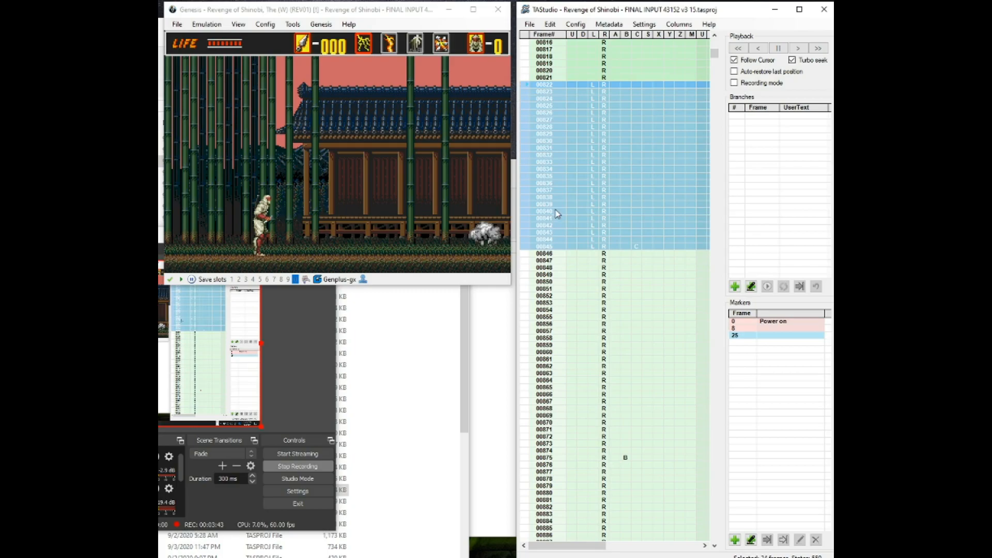
# - Bring up the editing menu for the selected Left frames
pyautogui.rightClick(557, 214)
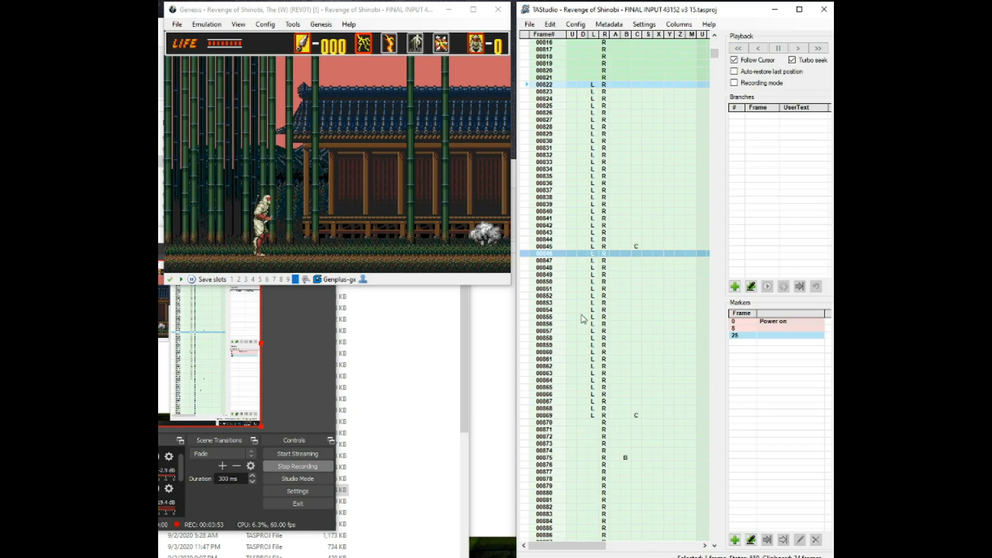
pyautogui.moveTo(629, 289)
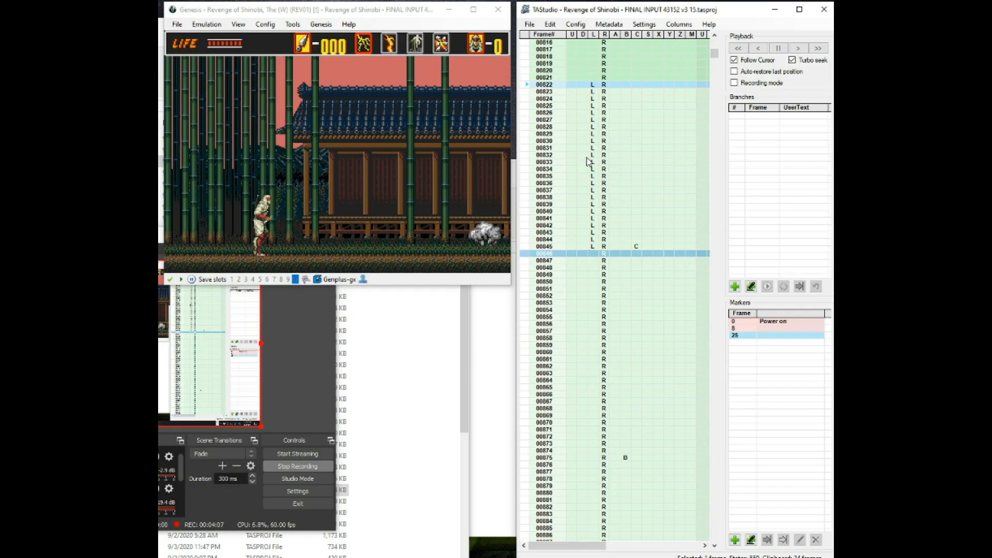
# - Open the frame editing menu and clear the current frame selection
pyautogui.rightClick(589, 161)
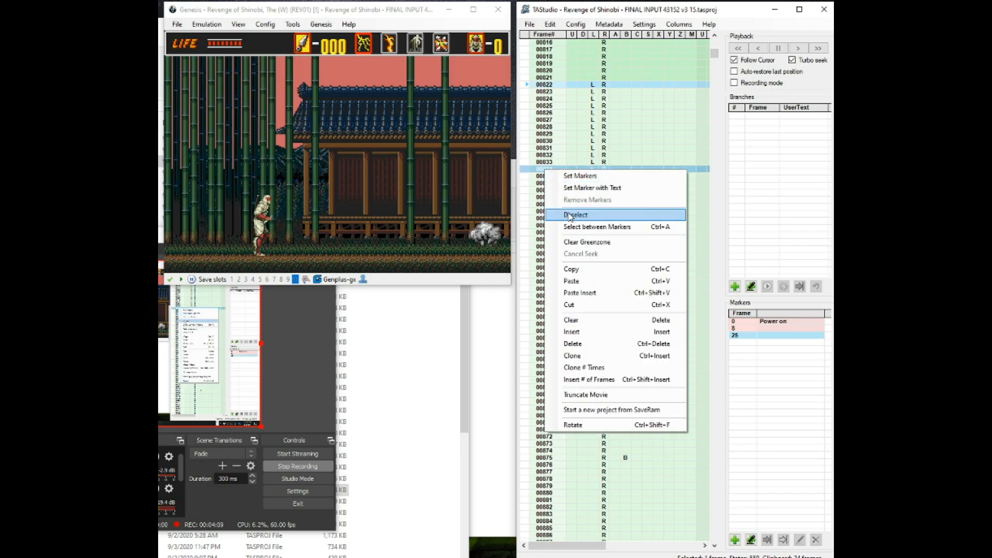
pyautogui.click(574, 214)
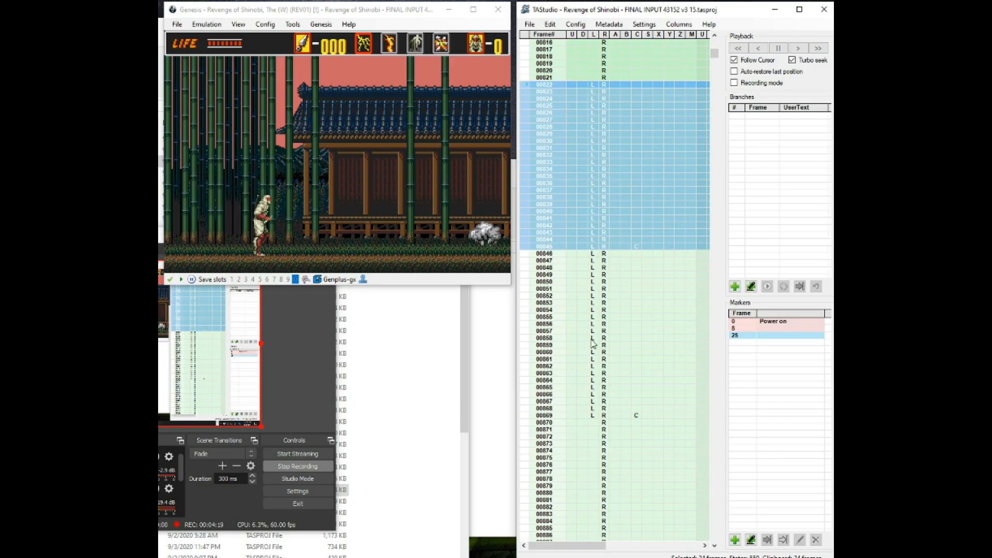
pyautogui.moveTo(656, 282)
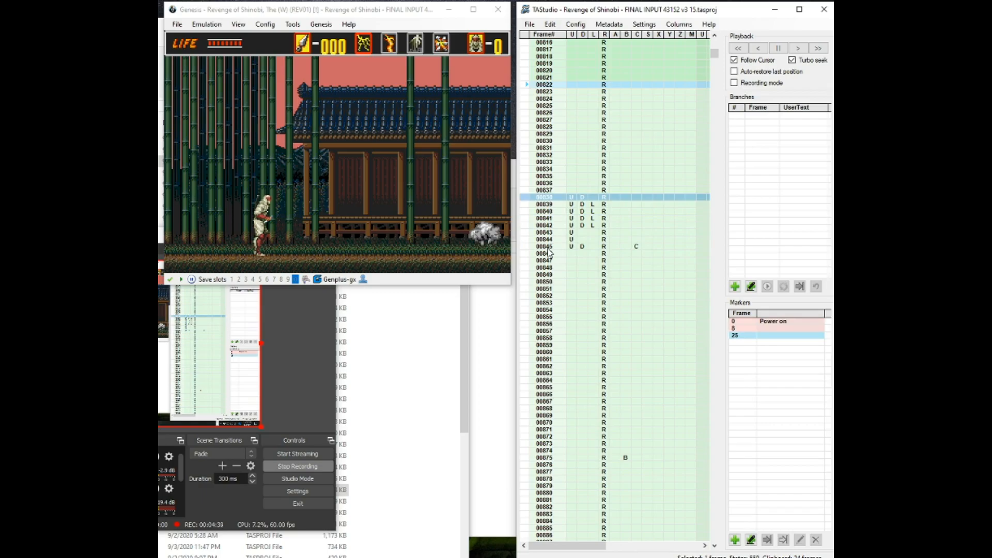
pyautogui.rightClick(550, 244)
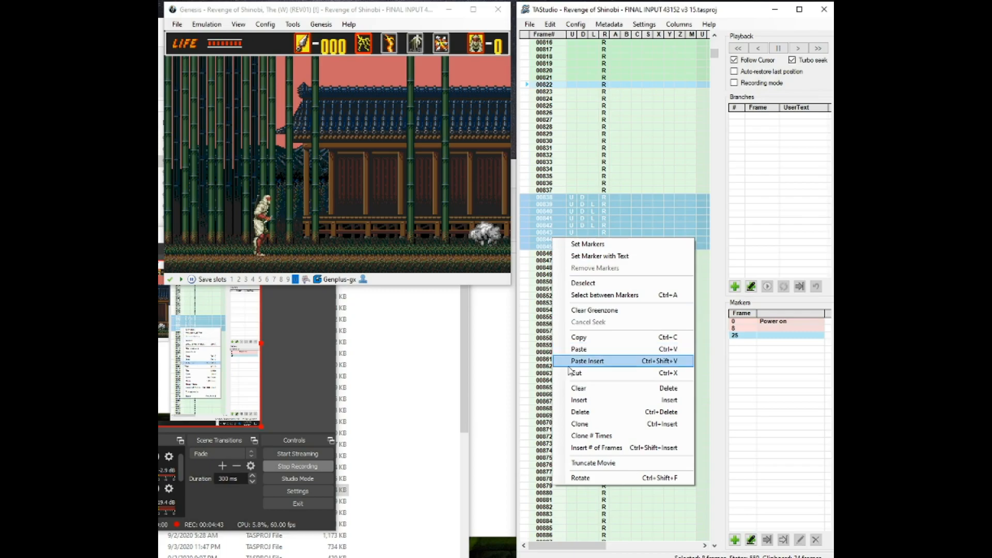
pyautogui.click(578, 388)
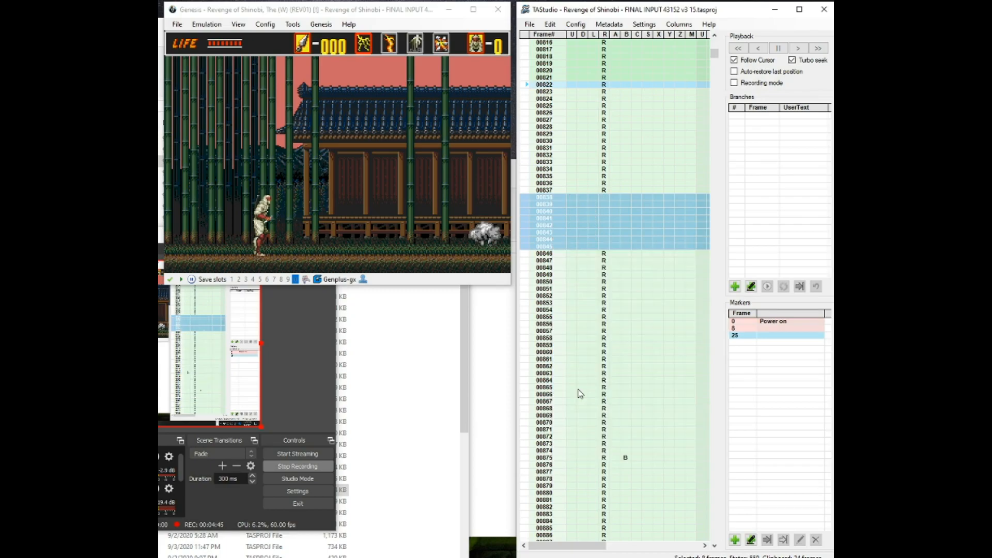
pyautogui.moveTo(590, 219)
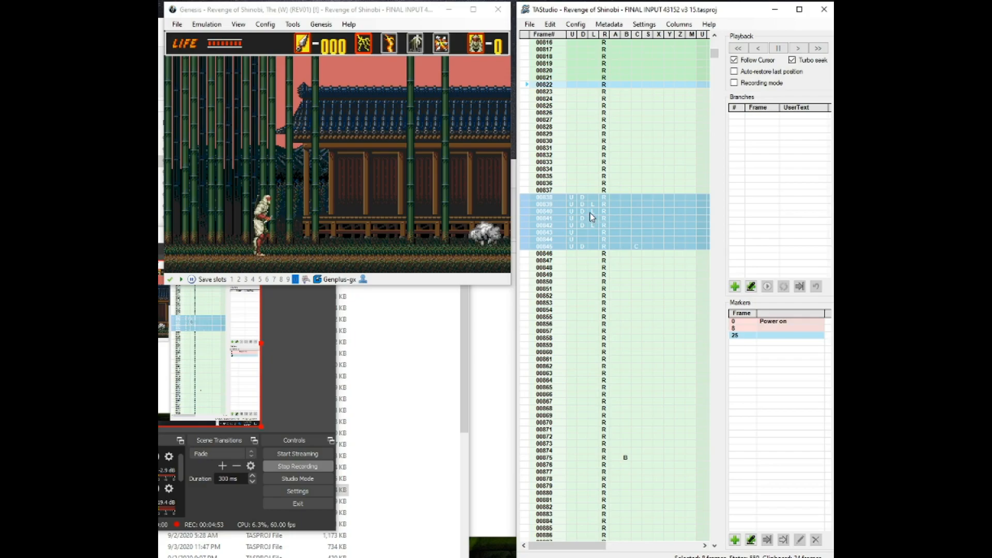
# - Delete the eight selected frames 838–845 from the context menu
pyautogui.rightClick(591, 218)
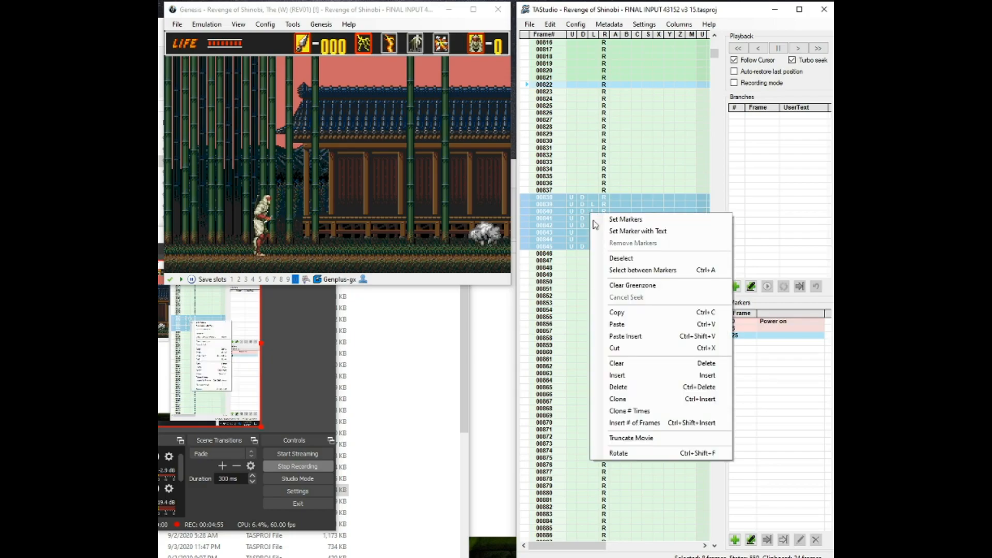
pyautogui.moveTo(629, 387)
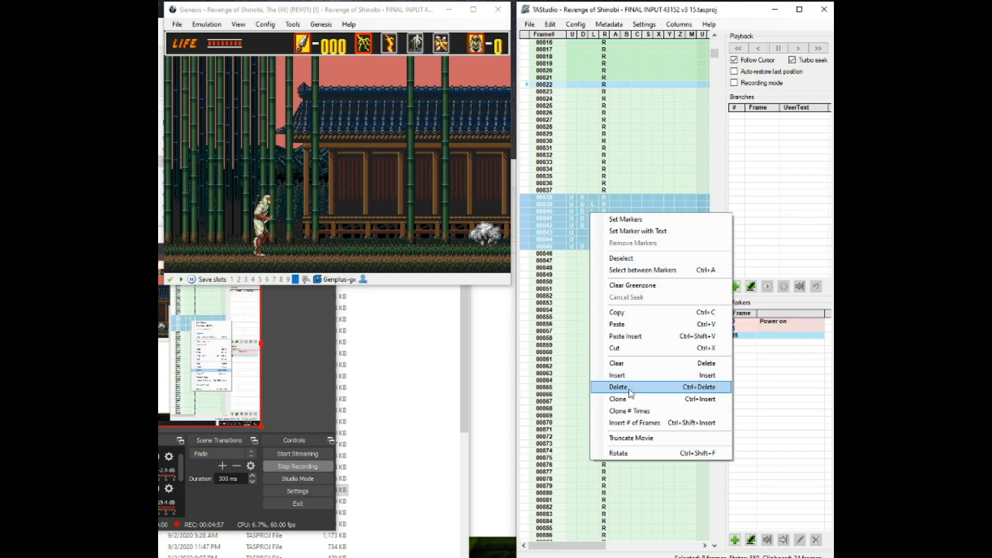
pyautogui.click(618, 387)
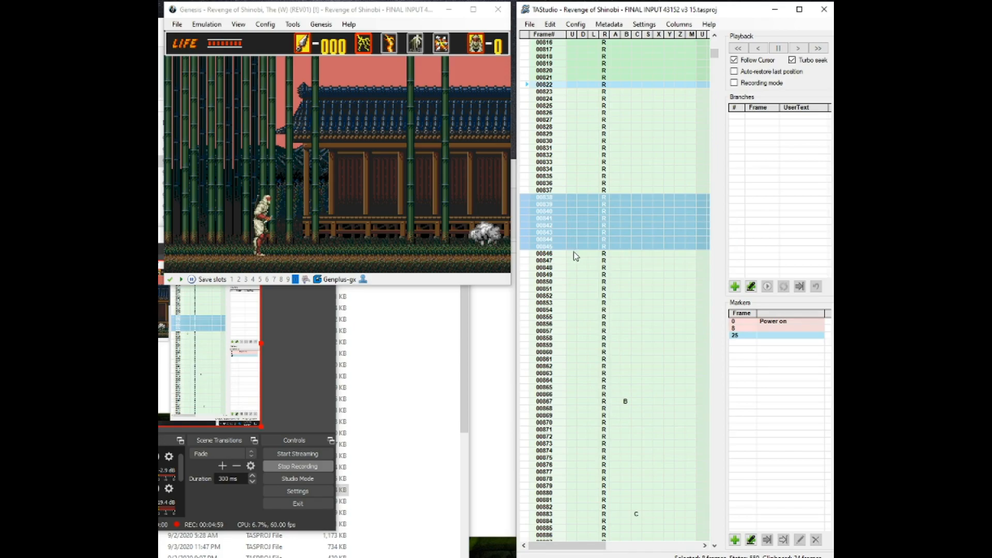
pyautogui.moveTo(581, 226)
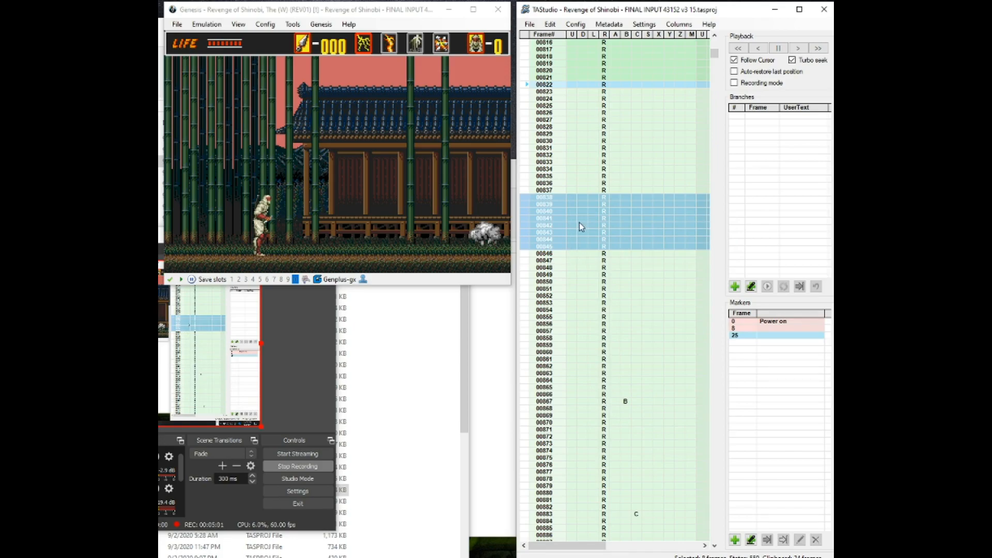
pyautogui.rightClick(566, 209)
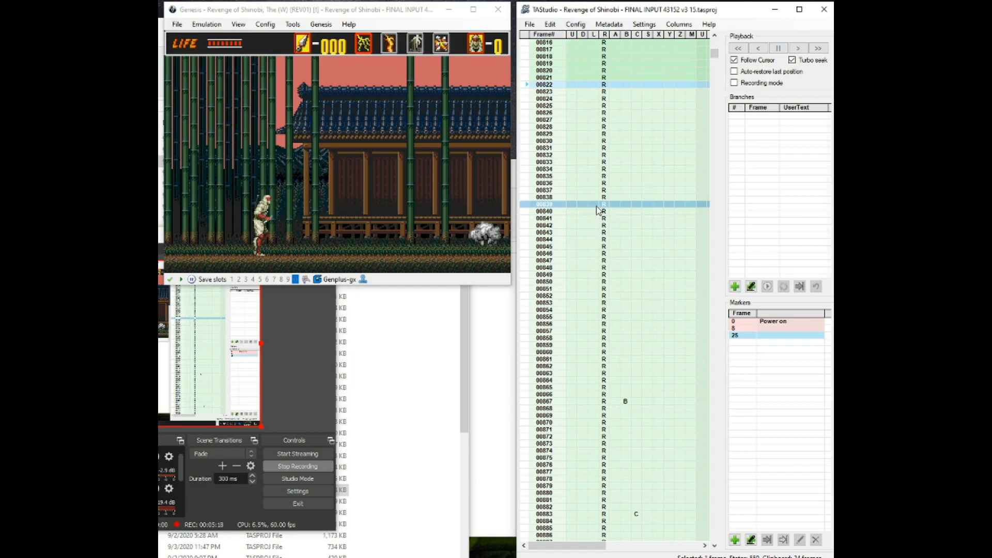
pyautogui.moveTo(581, 213)
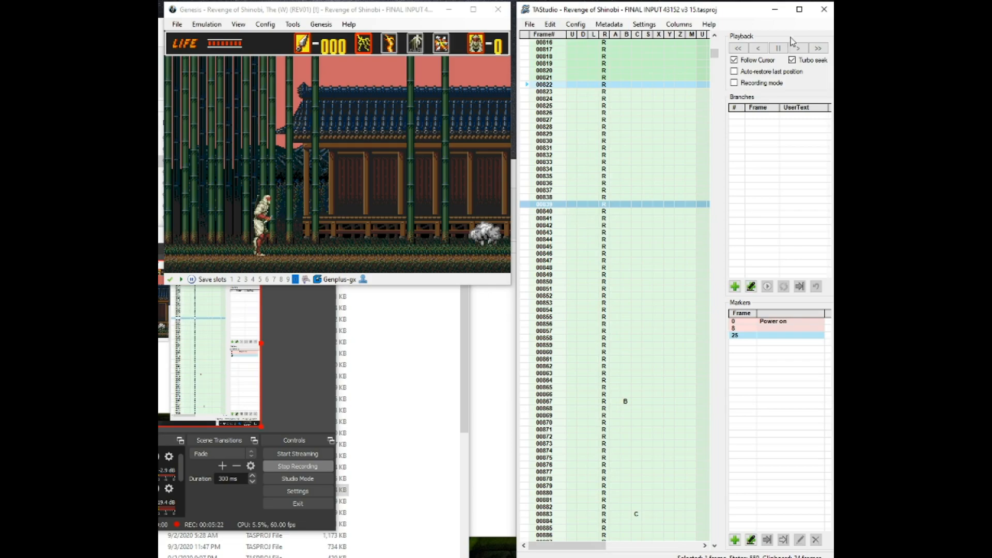
# - Run the edited movie forward past frame 1000
pyautogui.click(777, 48)
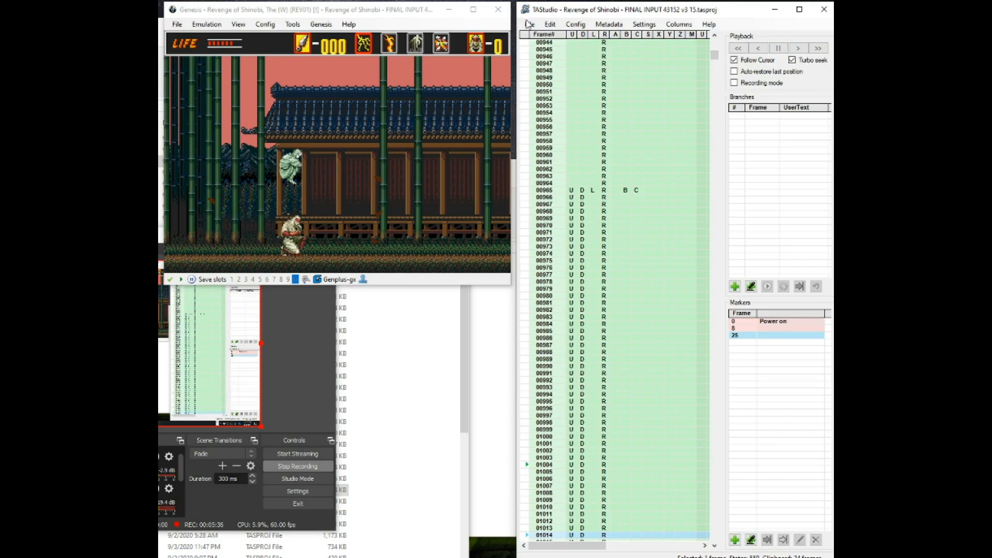
# - Save the Revenge of Shinobi TAStudio project, then export the edited movie to a Bk2 file
pyautogui.click(529, 24)
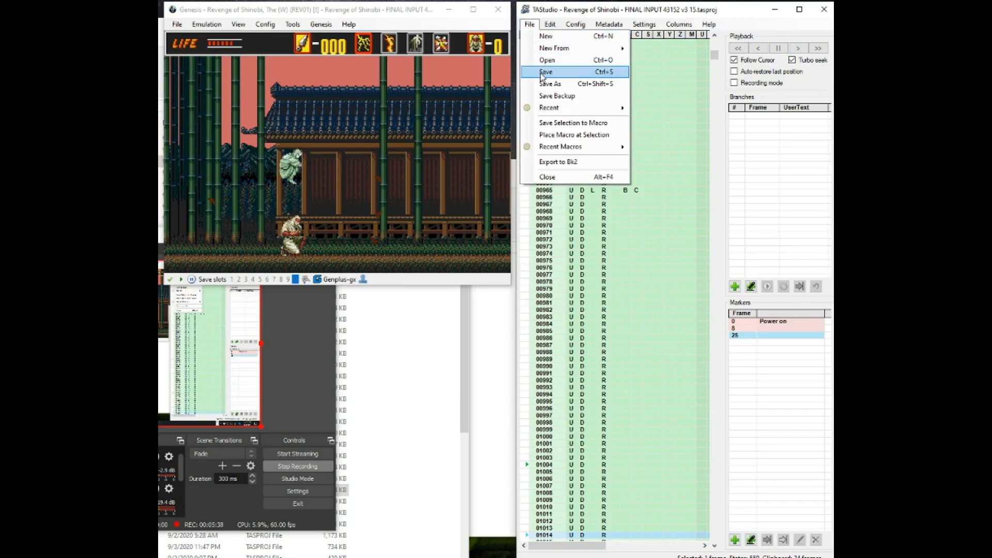
pyautogui.click(544, 70)
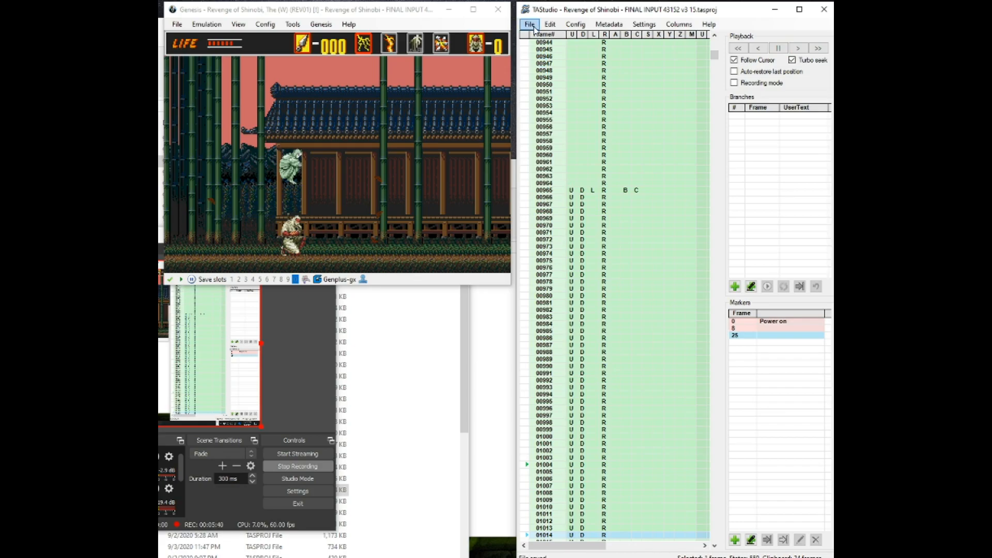
pyautogui.click(529, 24)
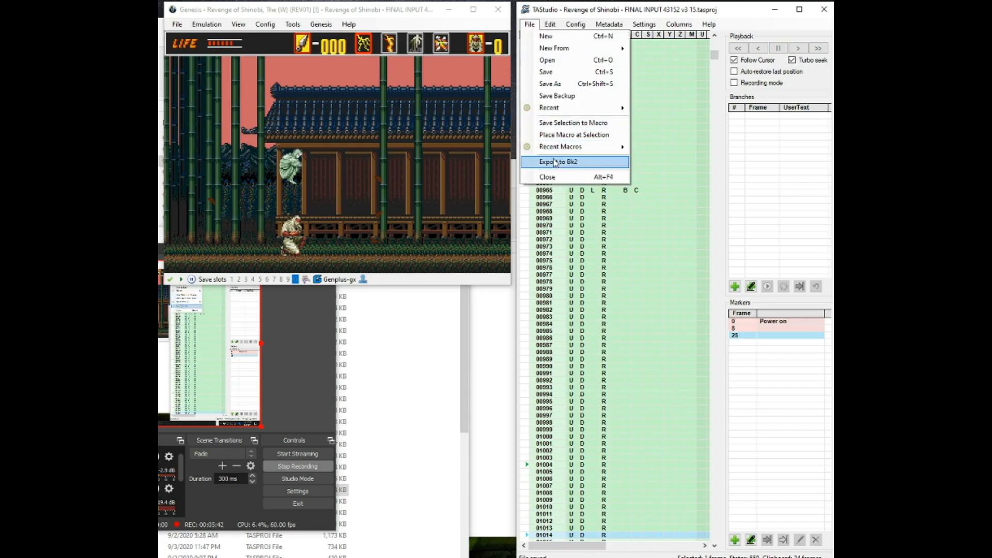
pyautogui.click(557, 161)
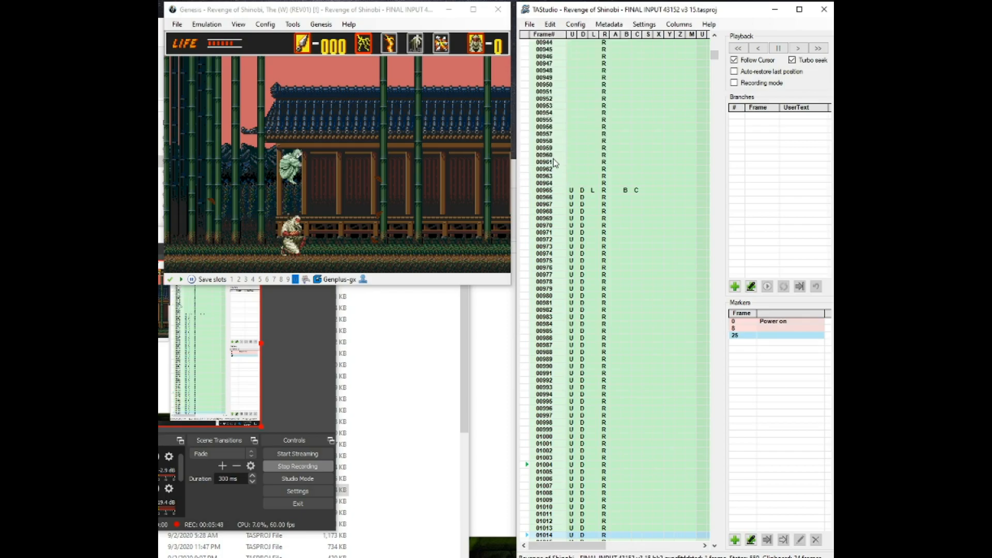
pyautogui.click(575, 24)
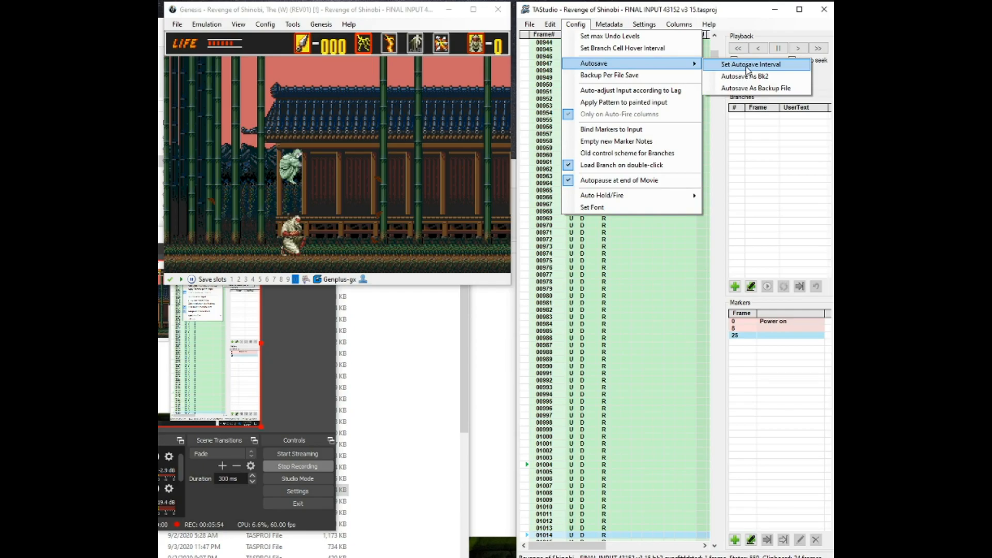
# - Enter 1800 as the project autosave interval and confirm it
pyautogui.click(749, 64)
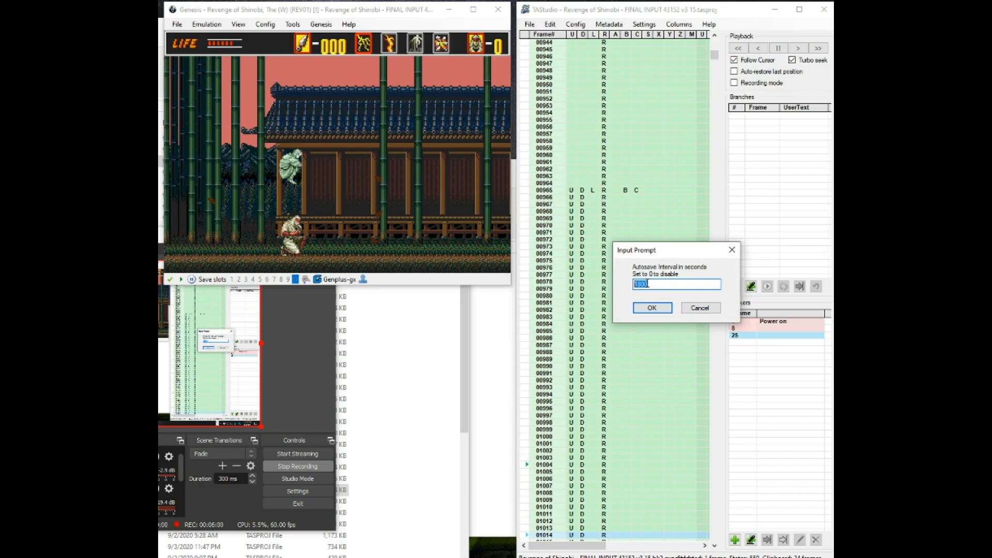
pyautogui.write('120')
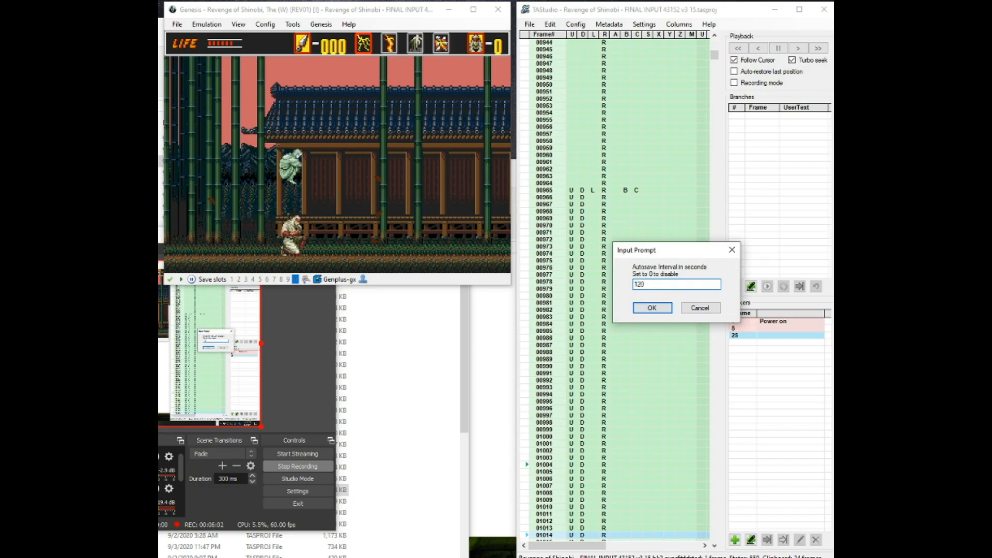
pyautogui.write('1')
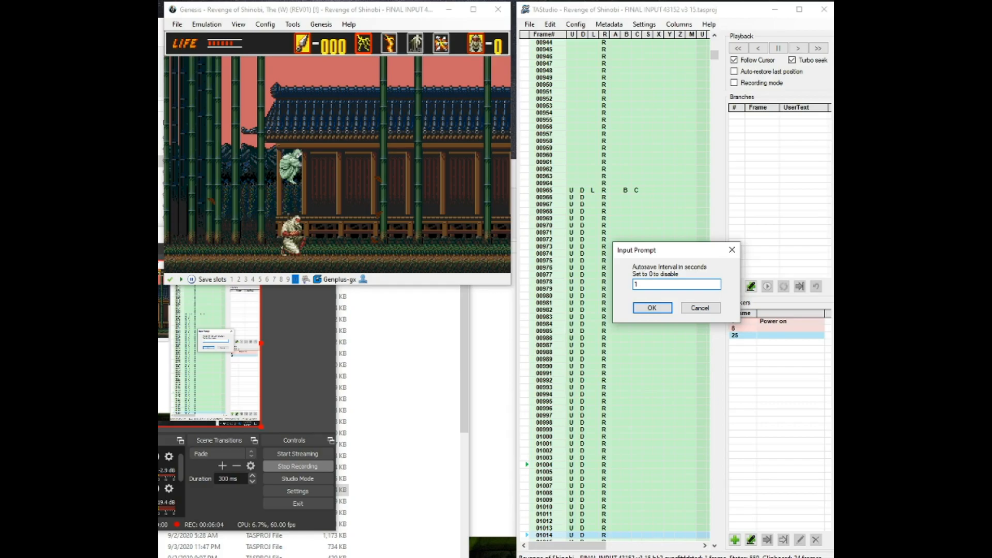
pyautogui.write('800')
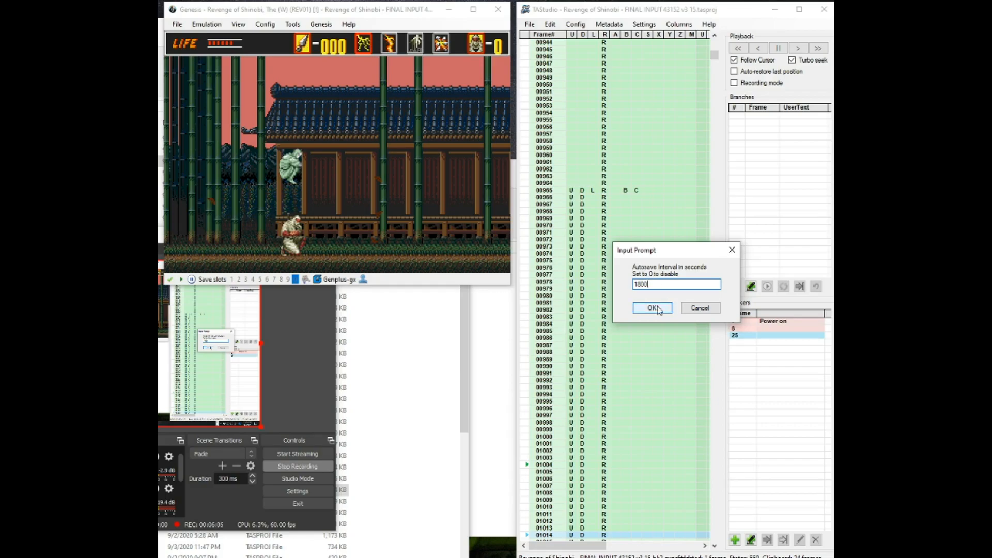
pyautogui.click(652, 308)
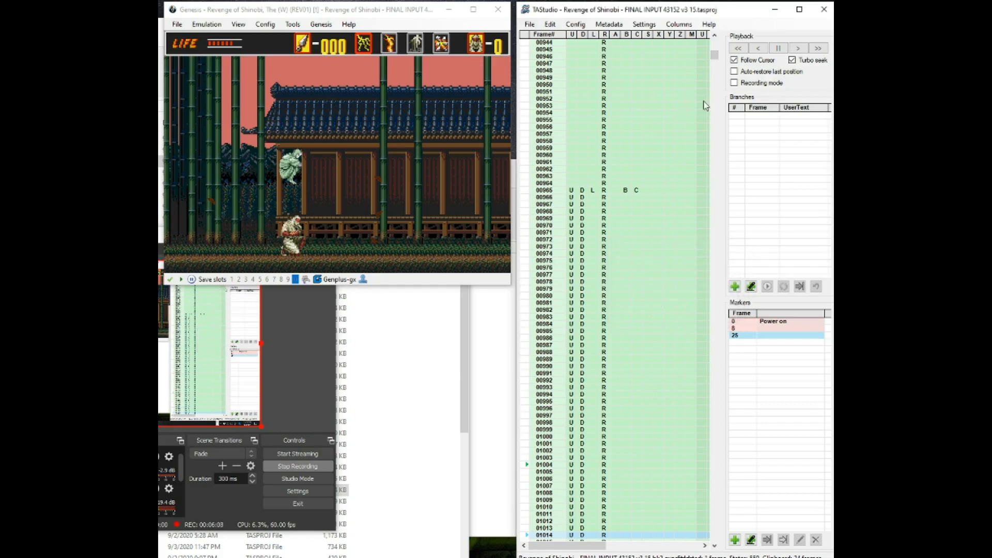
pyautogui.click(678, 24)
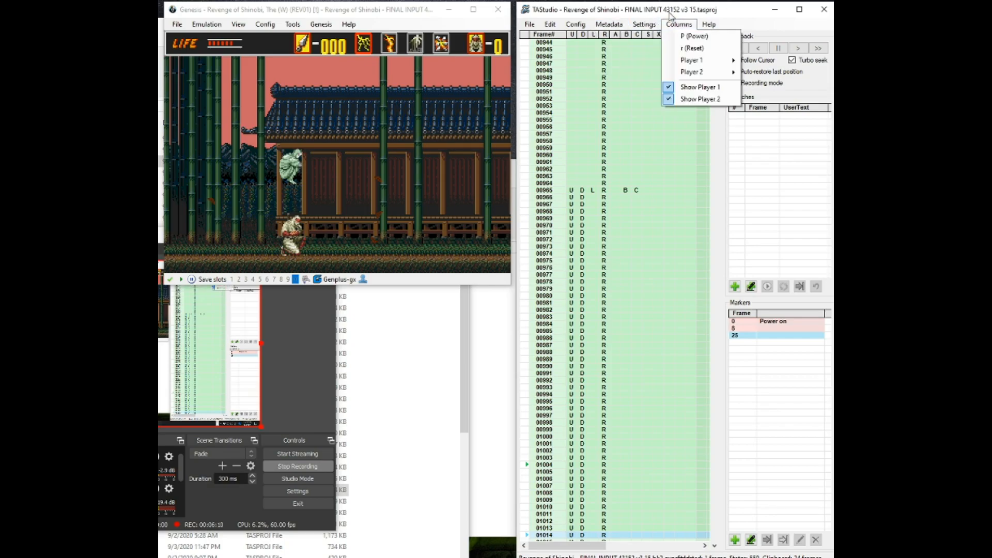
# - Turn off the Player 2 columns so only Player 1's buttons show in the grid
pyautogui.click(678, 24)
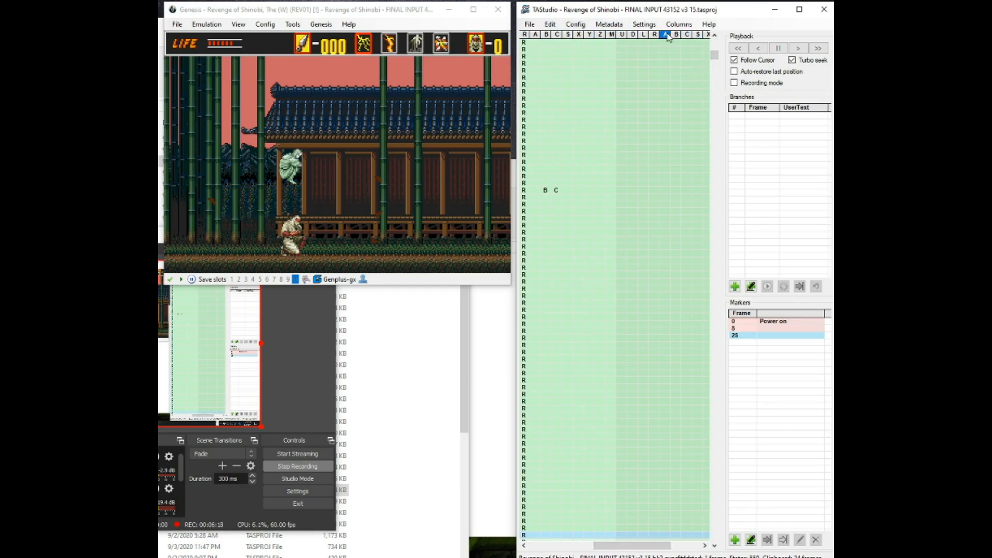
pyautogui.click(679, 24)
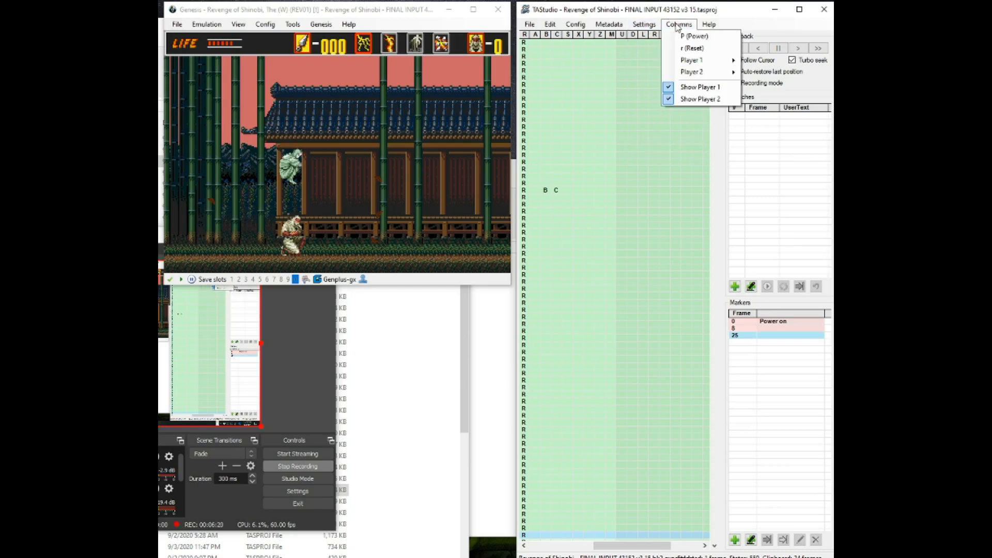
pyautogui.moveTo(693, 71)
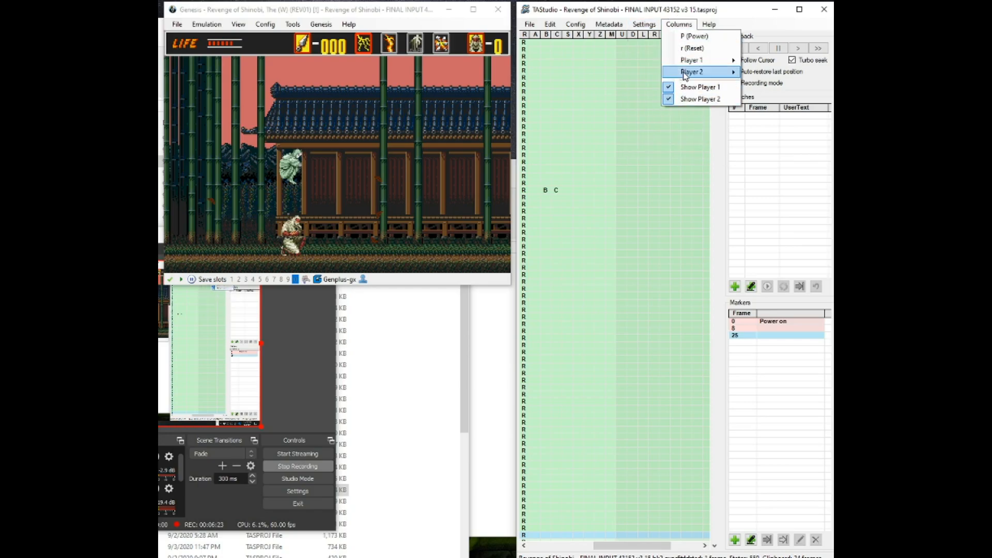
pyautogui.click(692, 71)
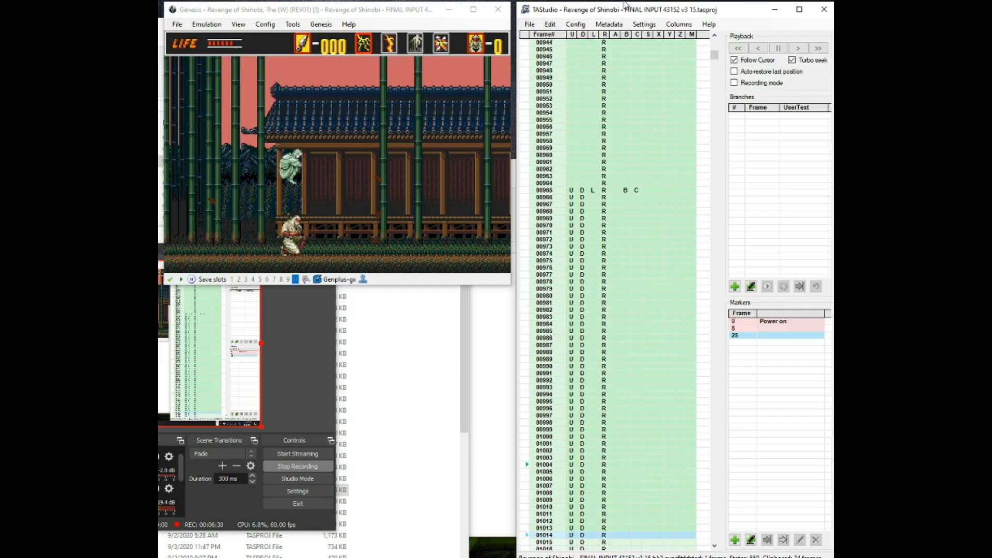
pyautogui.moveTo(711, 144)
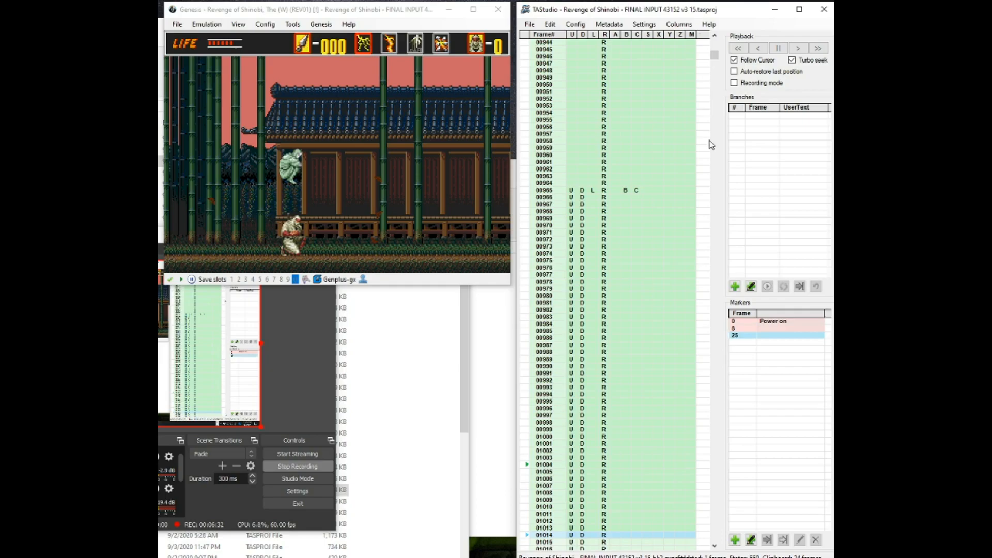